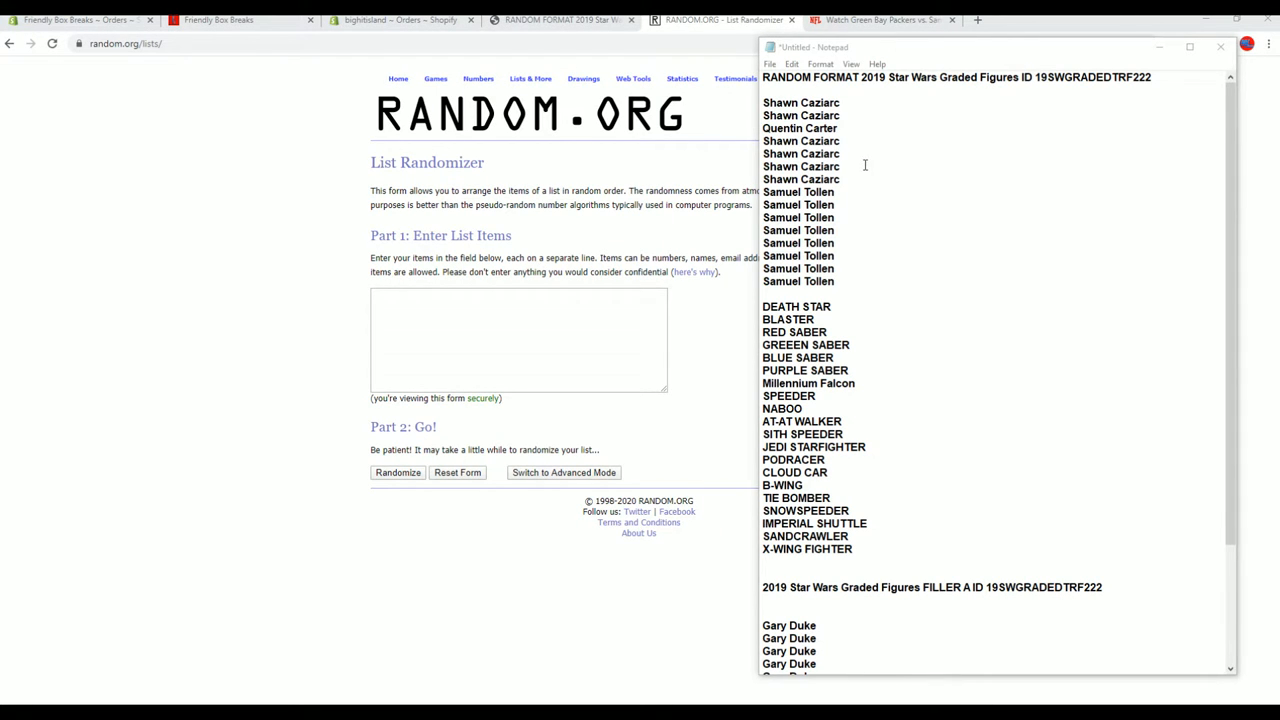
# Copy the 14 Gary Duke and Samuel Tollen filler names from Notepad, shuffle them, and go back to the empty form
pyautogui.moveTo(762, 102); pyautogui.dragTo(838, 204)
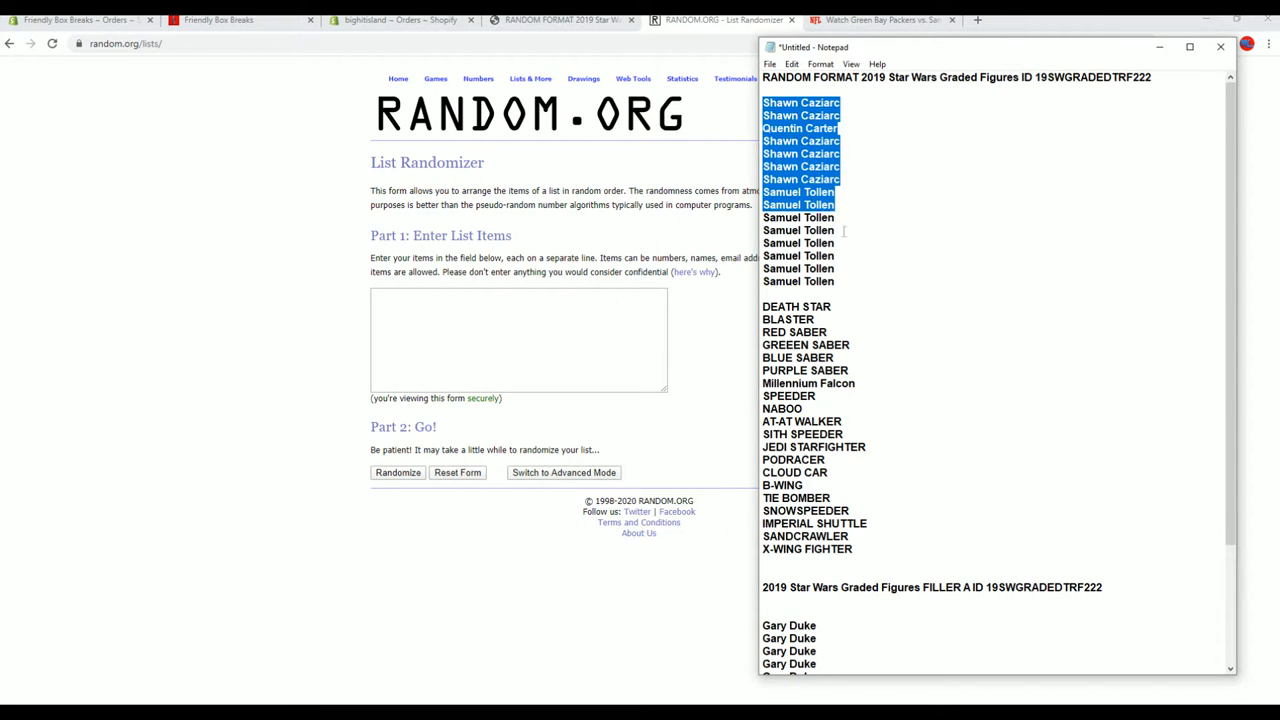
pyautogui.scroll(-3)
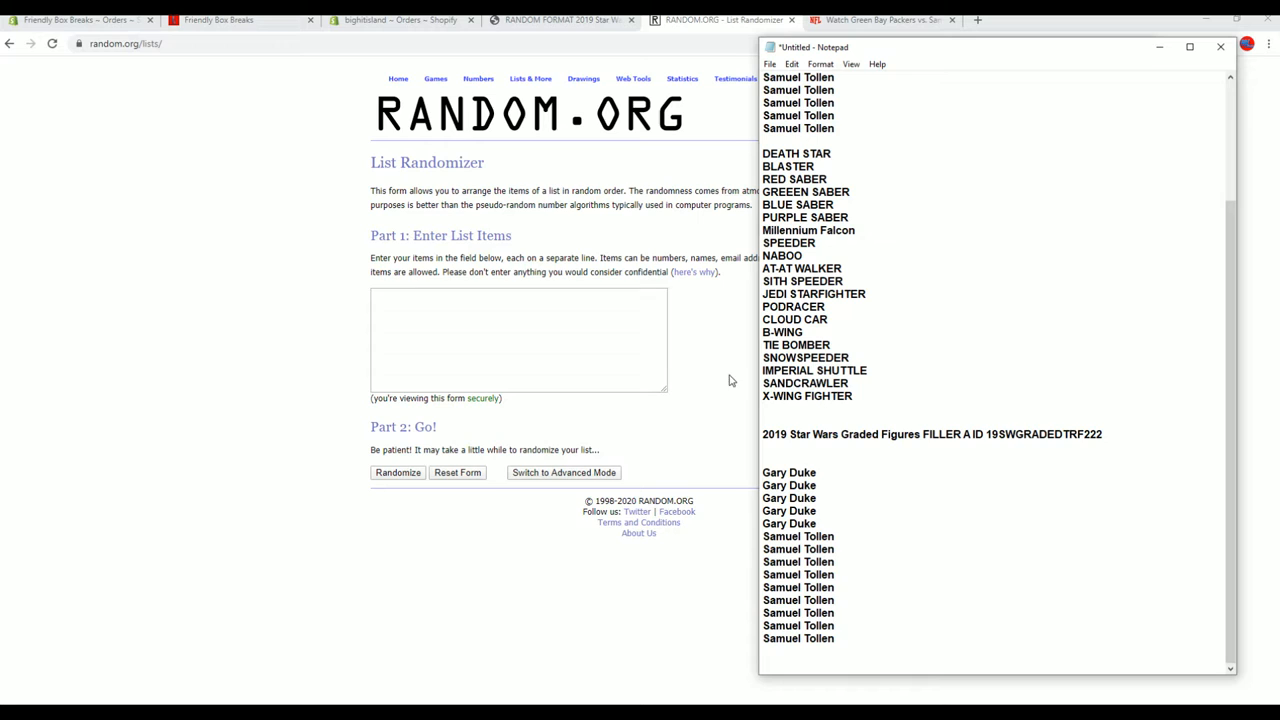
pyautogui.moveTo(762, 472); pyautogui.dragTo(816, 498)
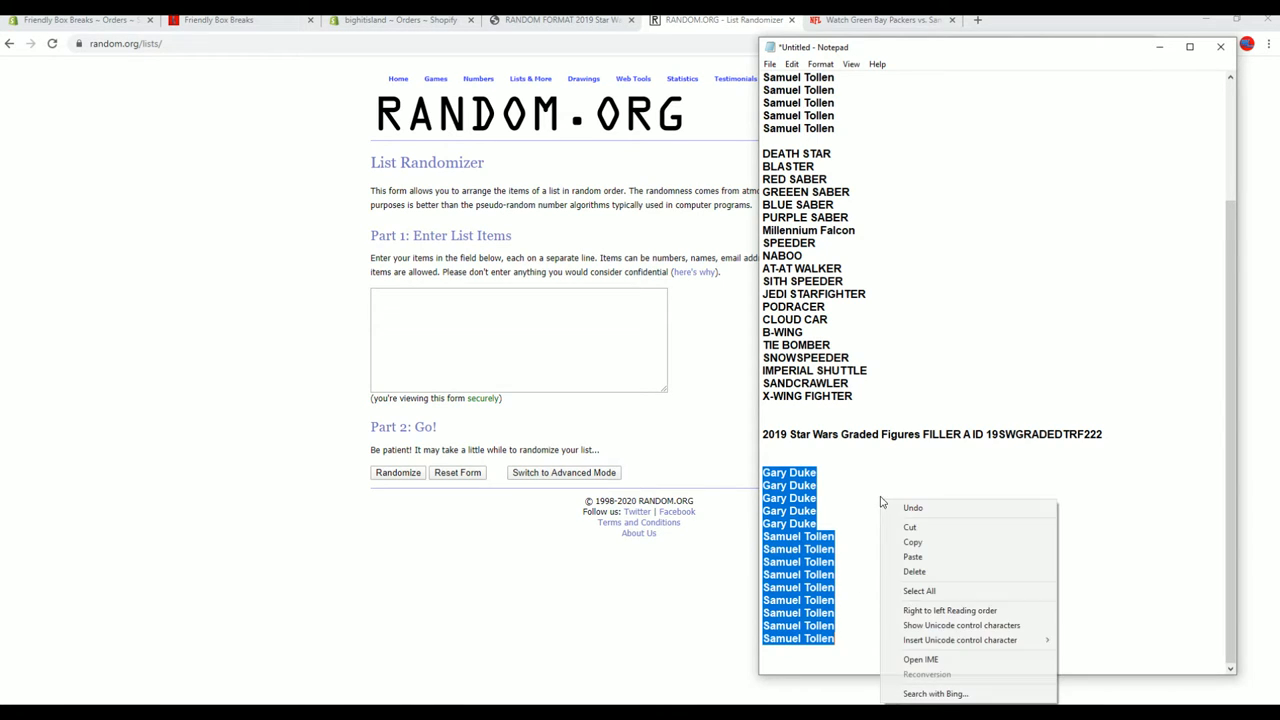
pyautogui.rightClick(518, 340)
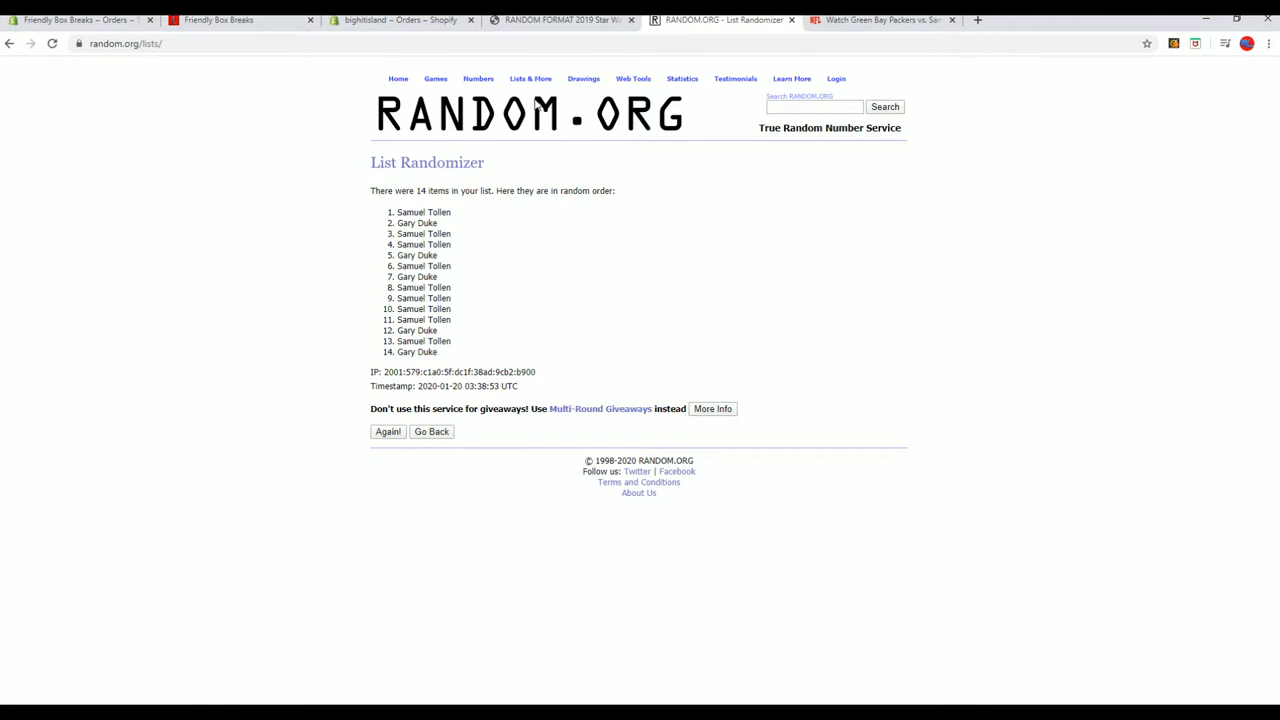
pyautogui.click(432, 432)
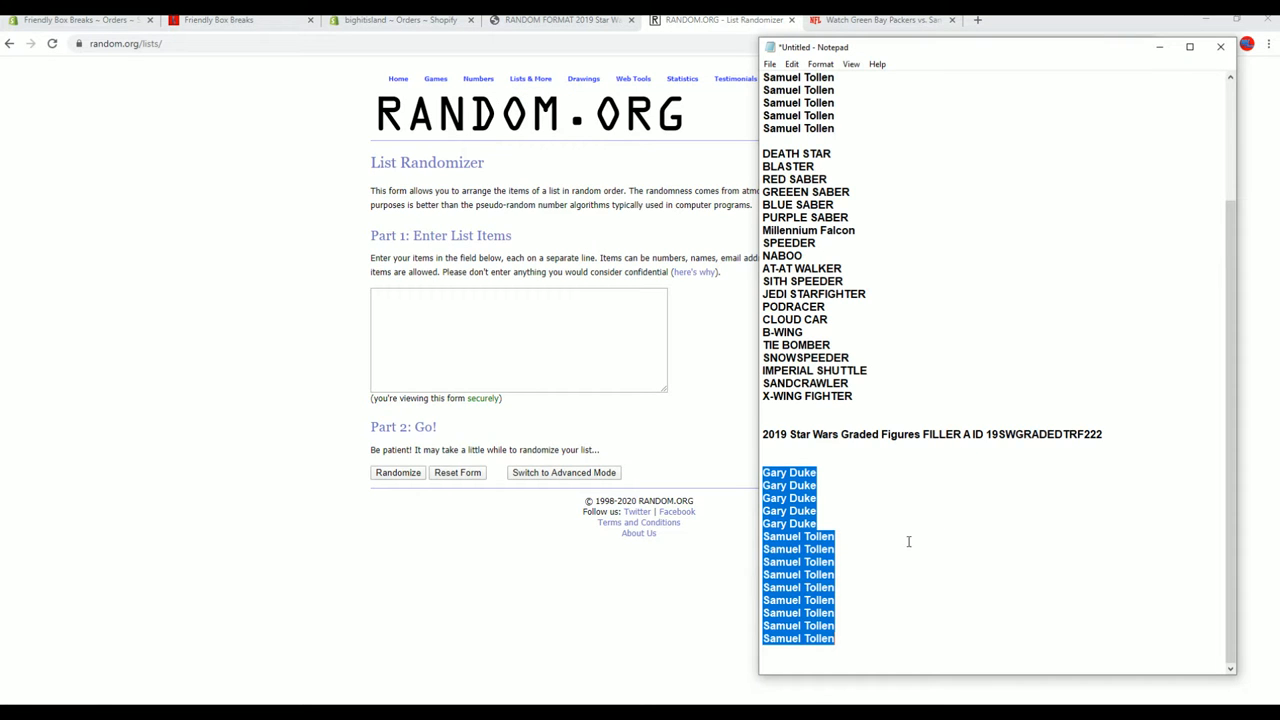
pyautogui.moveTo(714, 468)
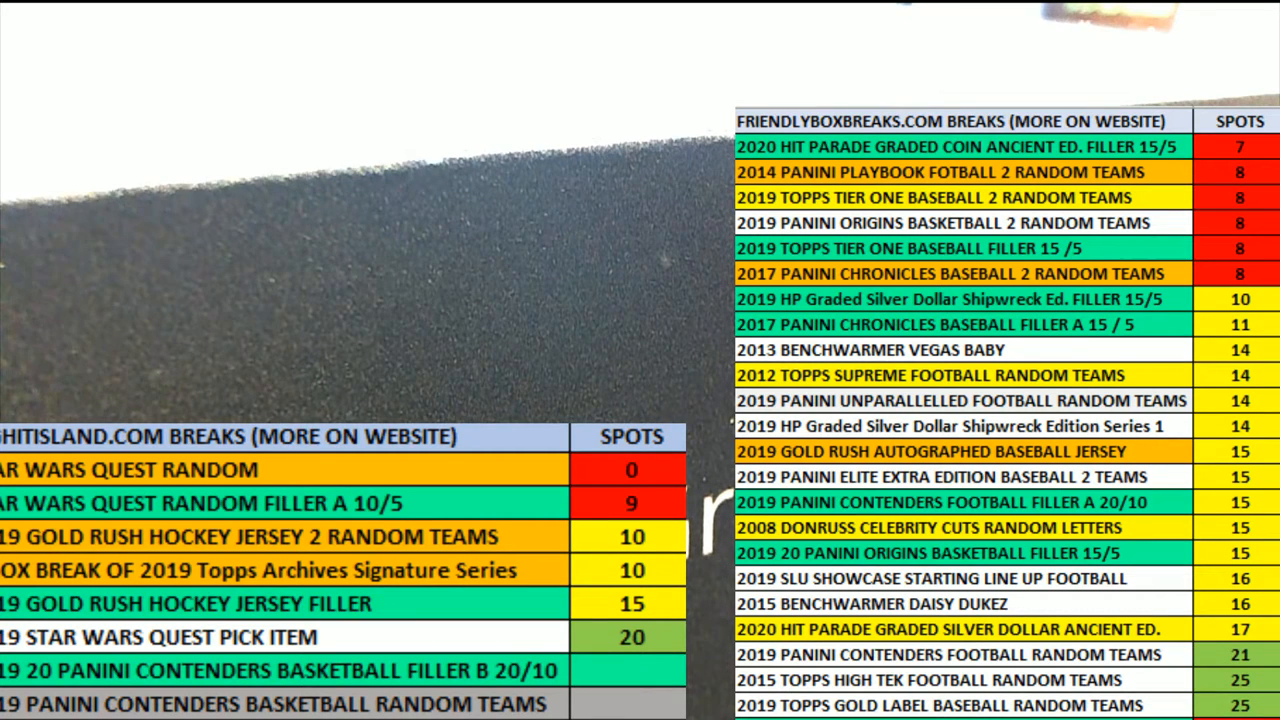
pyautogui.click(722, 20)
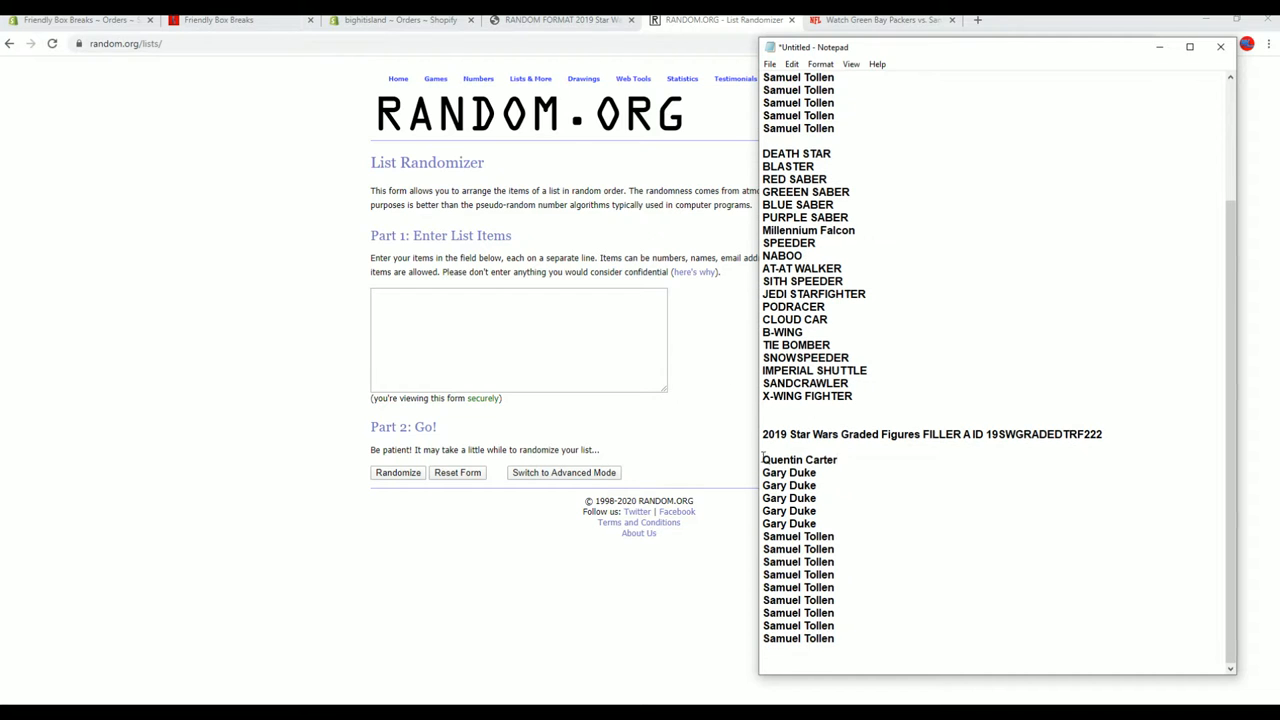
# Copy the 15-name filler list with Quentin Carter from Notepad and randomize it
pyautogui.rightClick(800, 540)
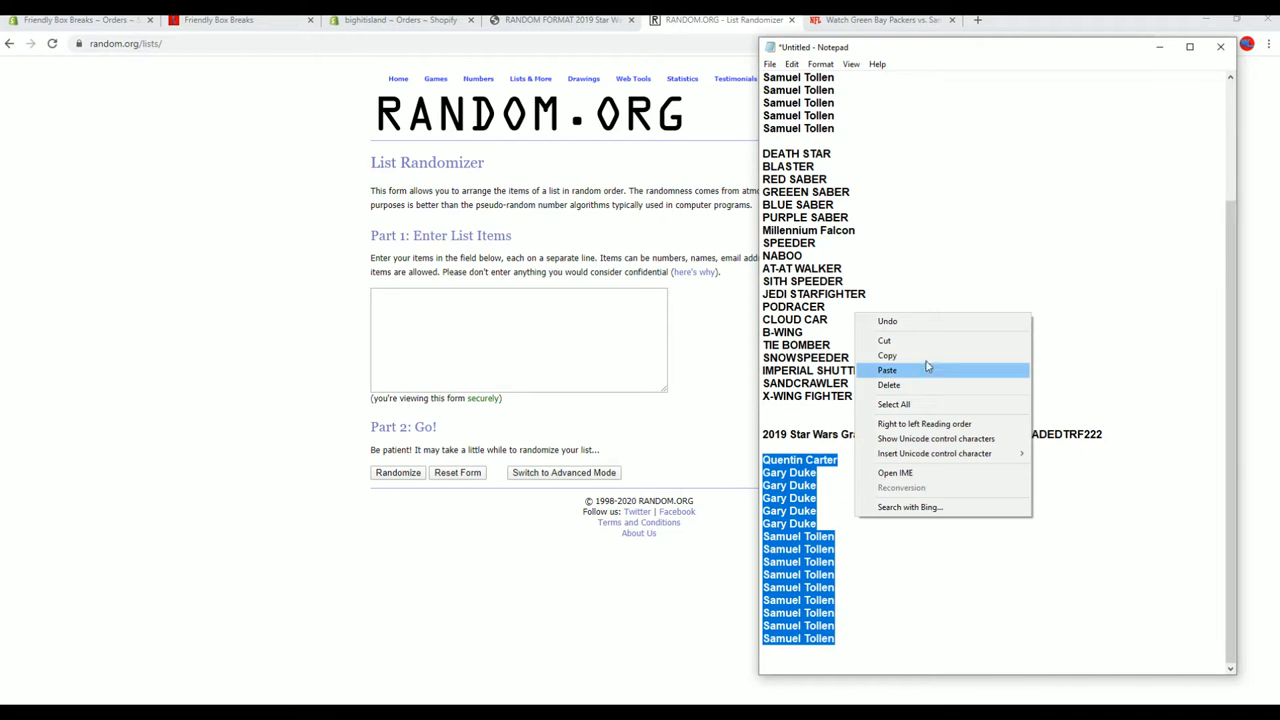
pyautogui.click(888, 370)
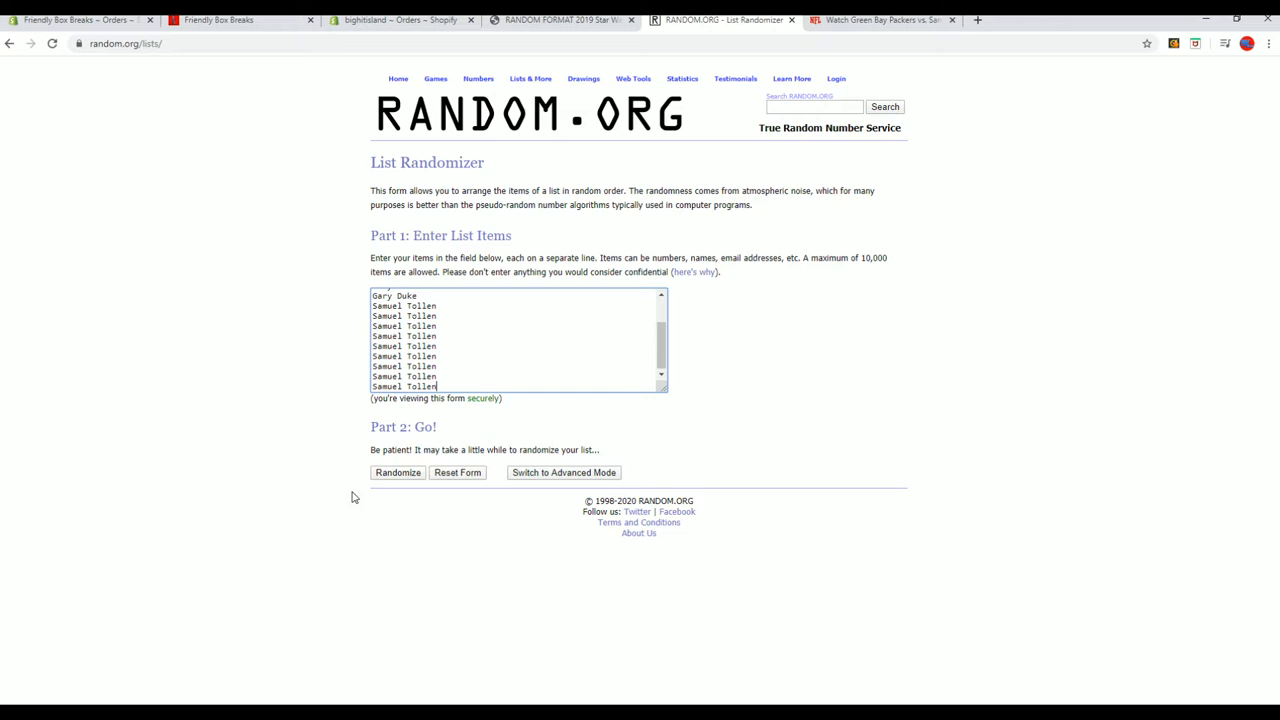
pyautogui.click(396, 472)
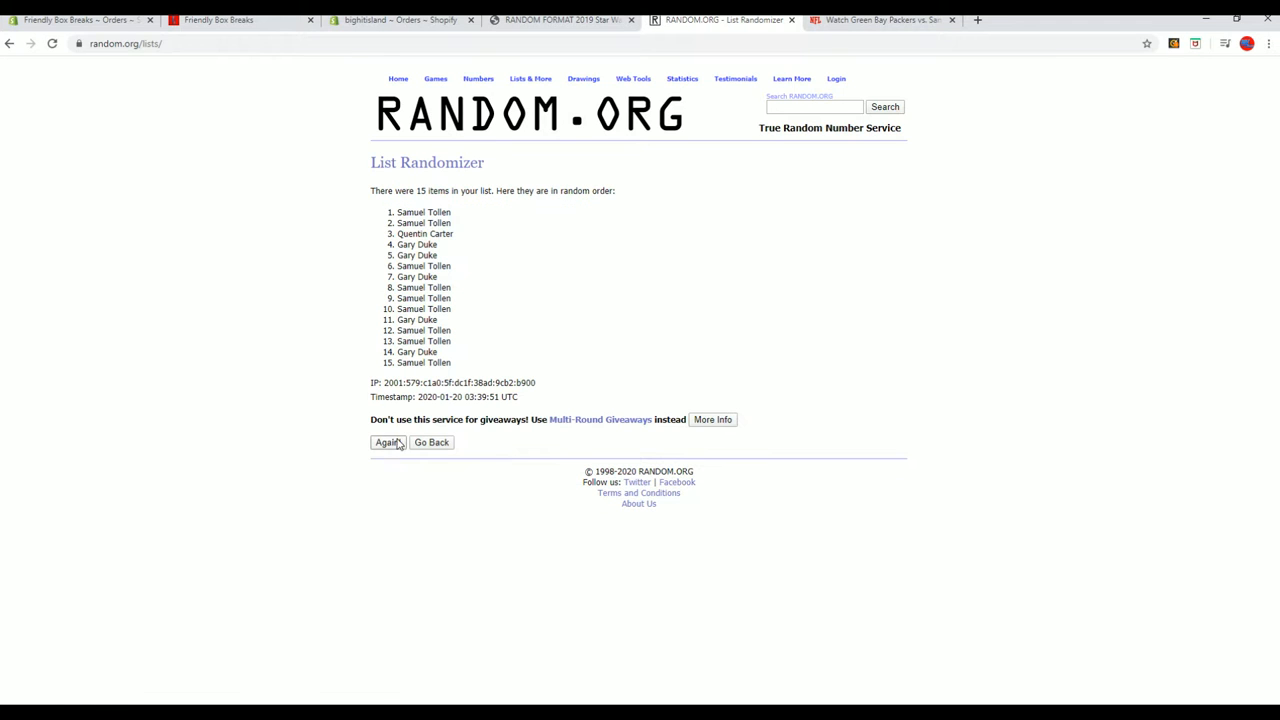
# Reshuffle the filler list until seven shuffles are done and select the top five names
pyautogui.click(386, 442)
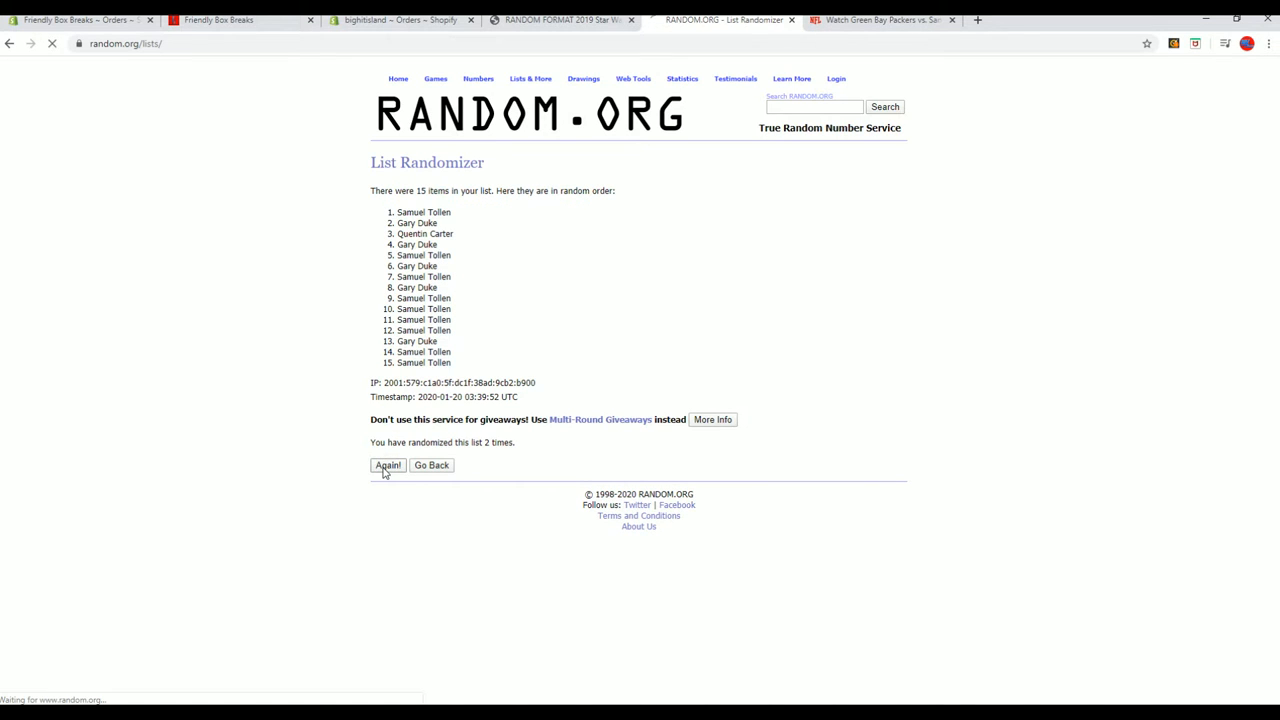
pyautogui.click(388, 464)
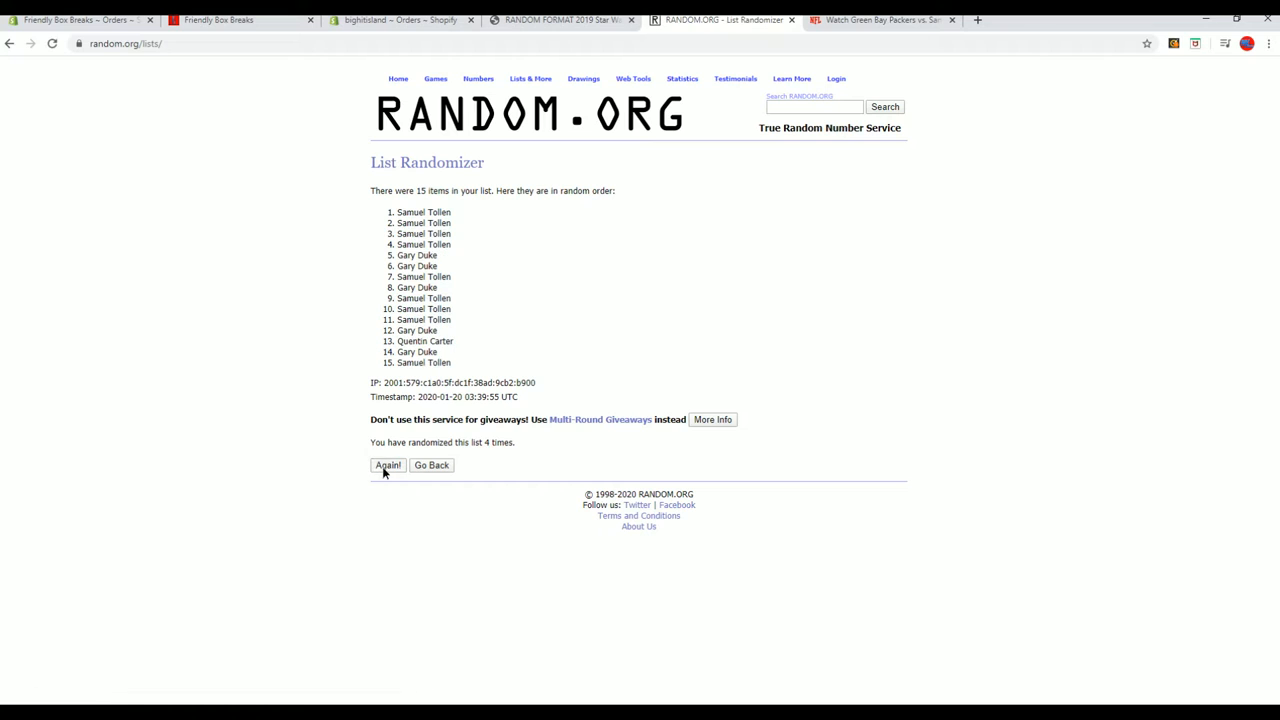
pyautogui.click(388, 464)
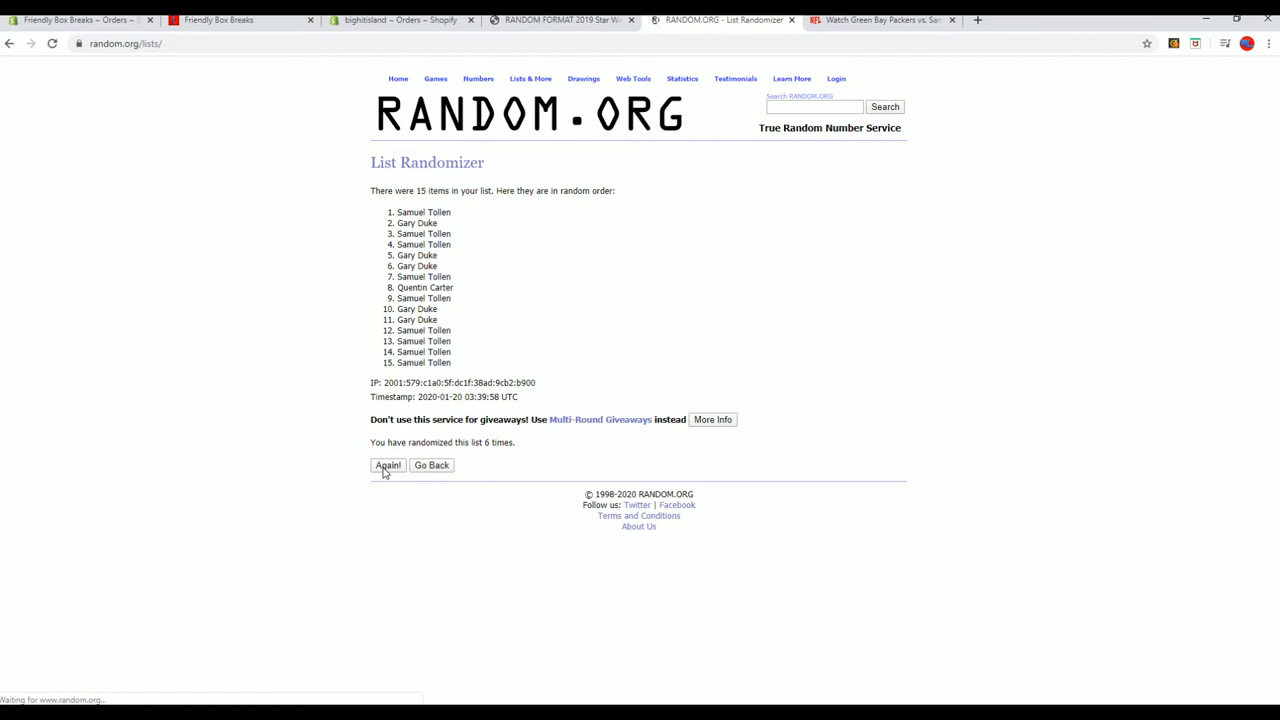
pyautogui.click(388, 464)
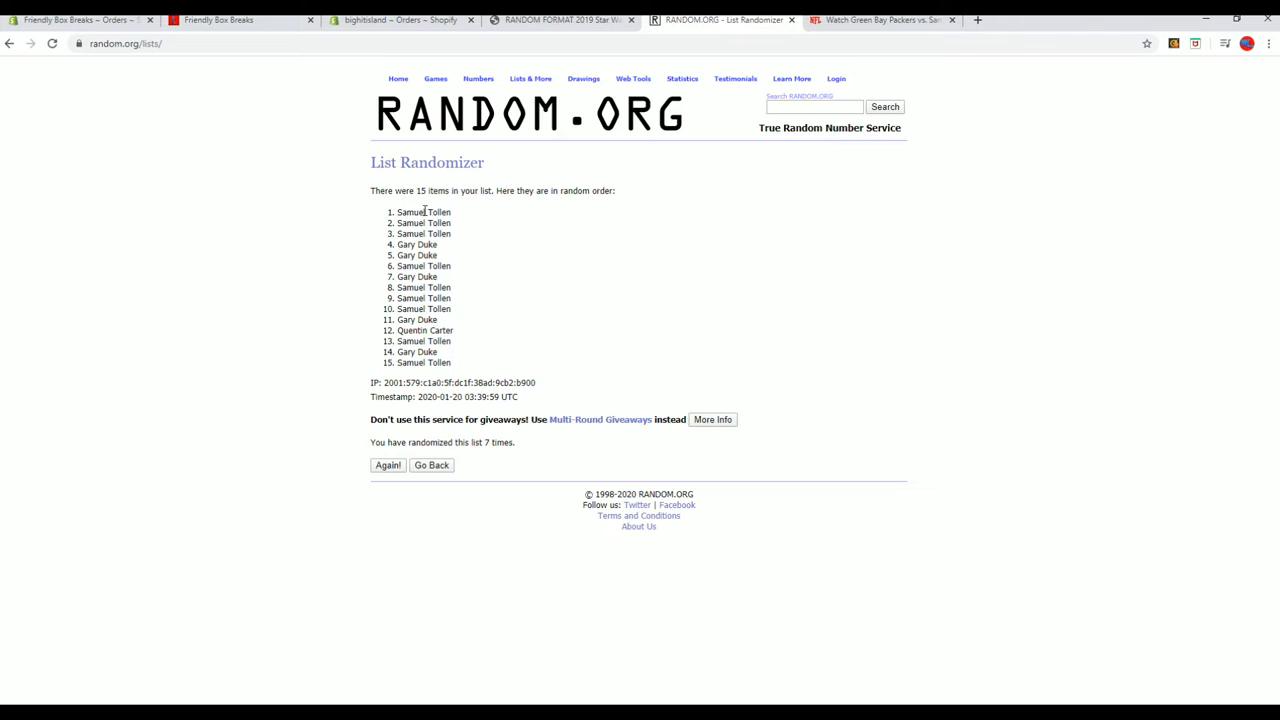
pyautogui.moveTo(396, 212); pyautogui.dragTo(436, 256)
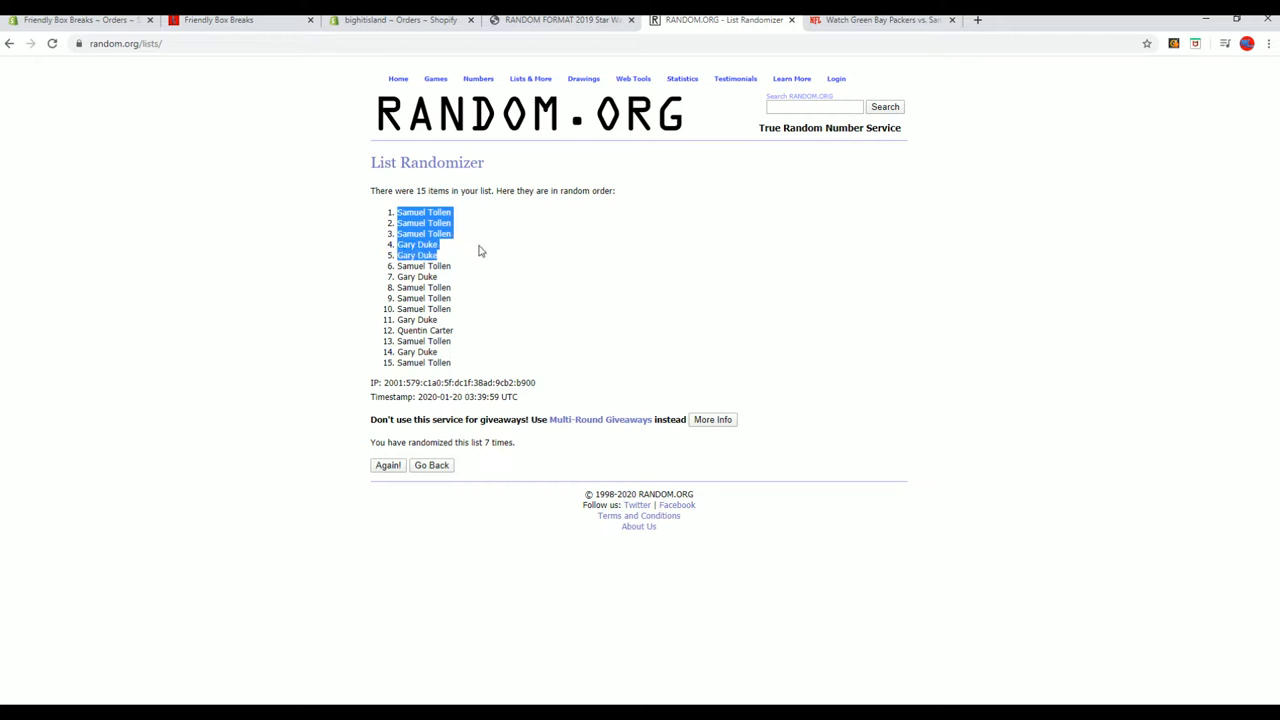
pyautogui.moveTo(504, 248)
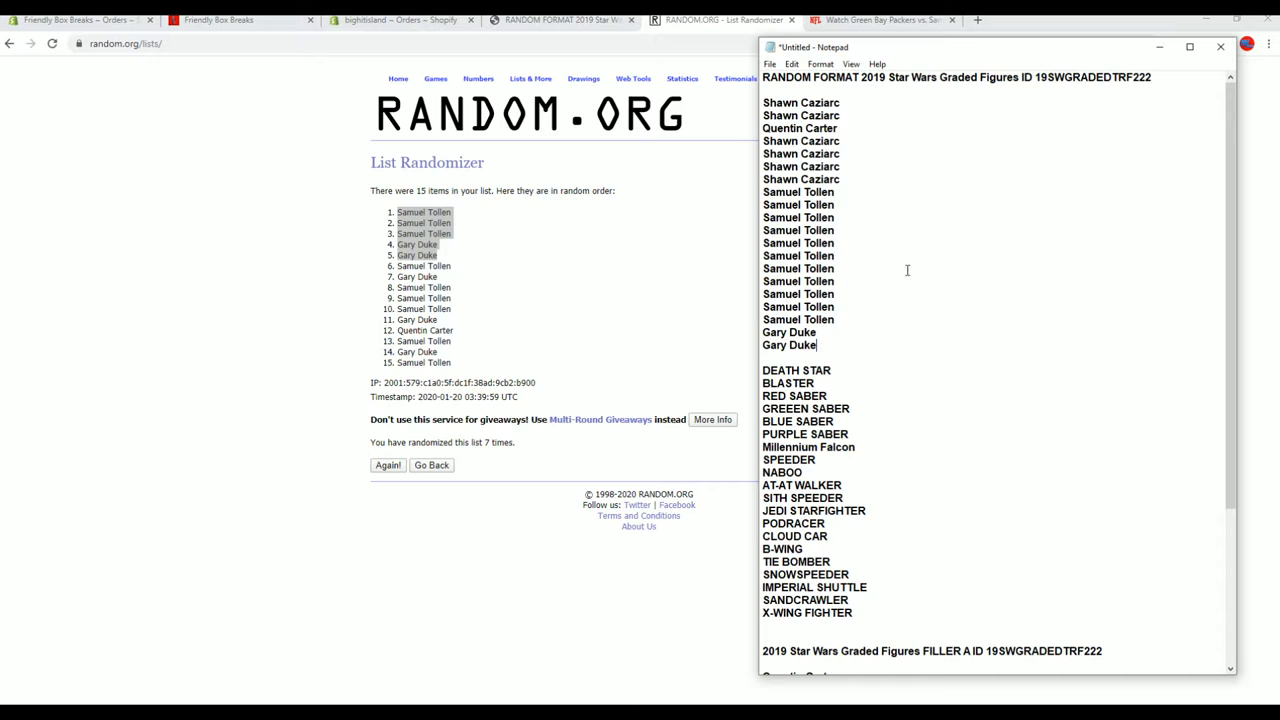
pyautogui.scroll(-3)
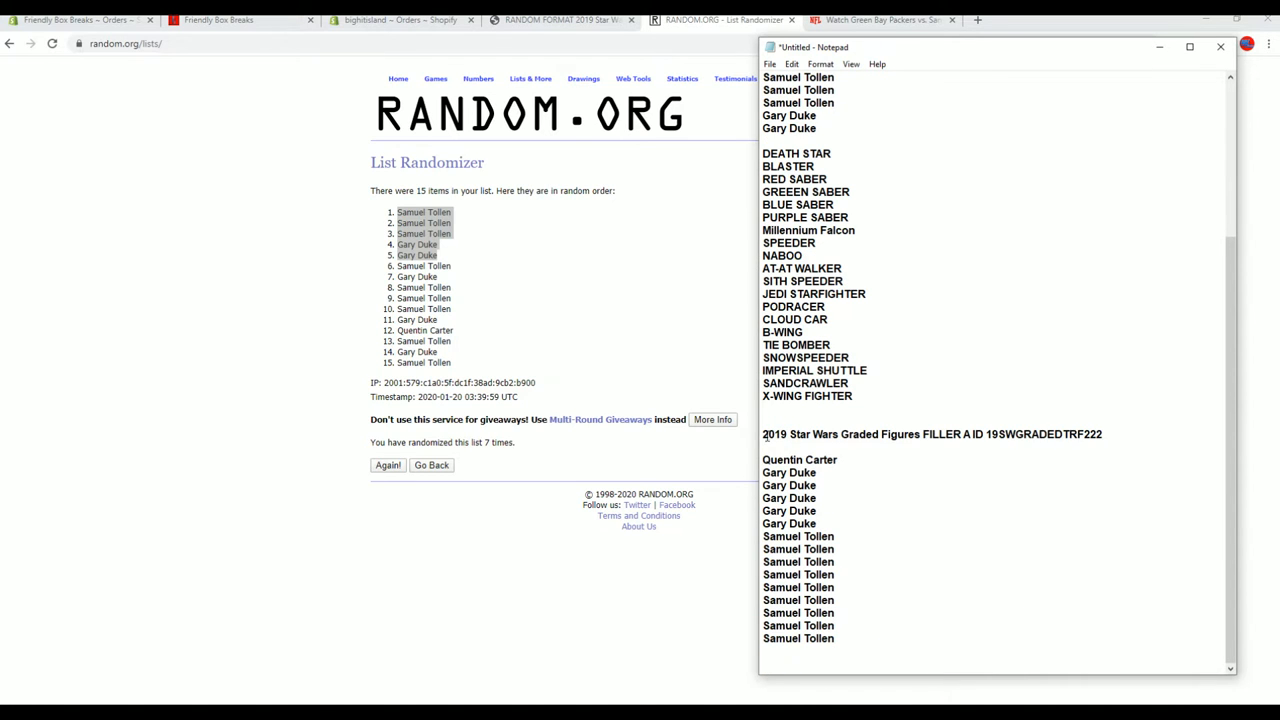
pyautogui.moveTo(762, 432); pyautogui.dragTo(876, 638)
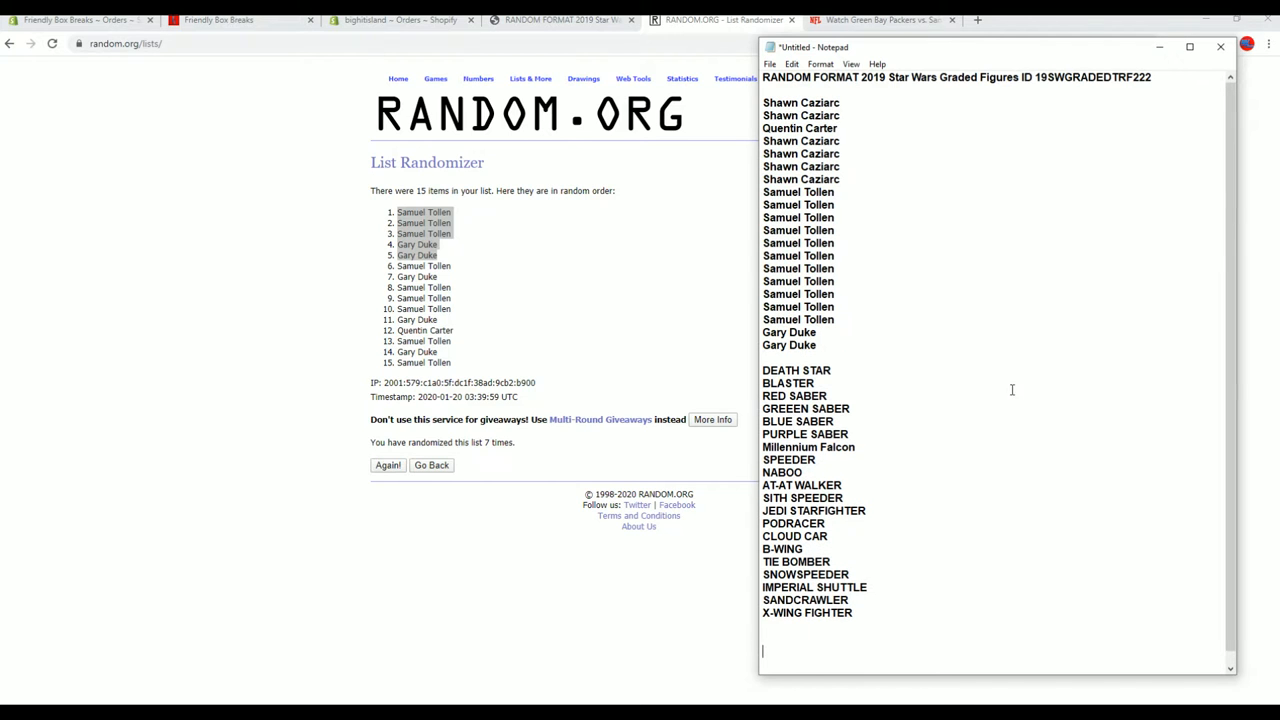
pyautogui.click(532, 78)
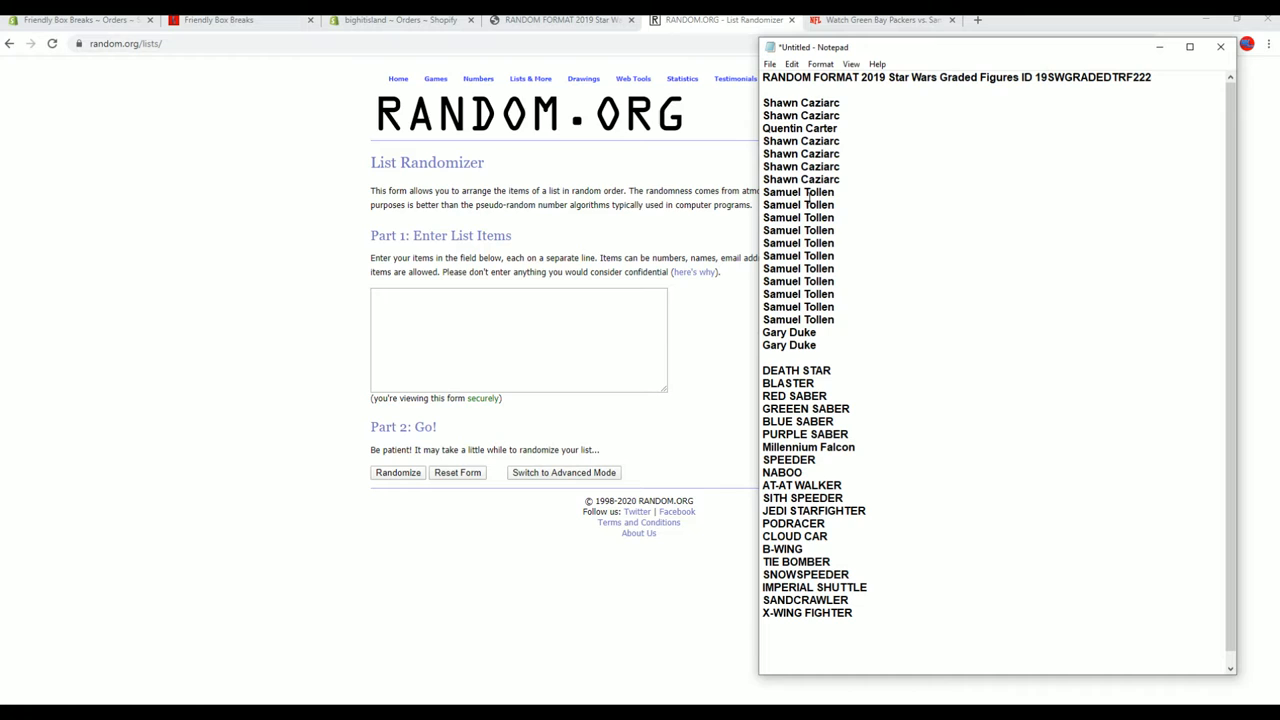
pyautogui.moveTo(800, 102); pyautogui.dragTo(828, 280)
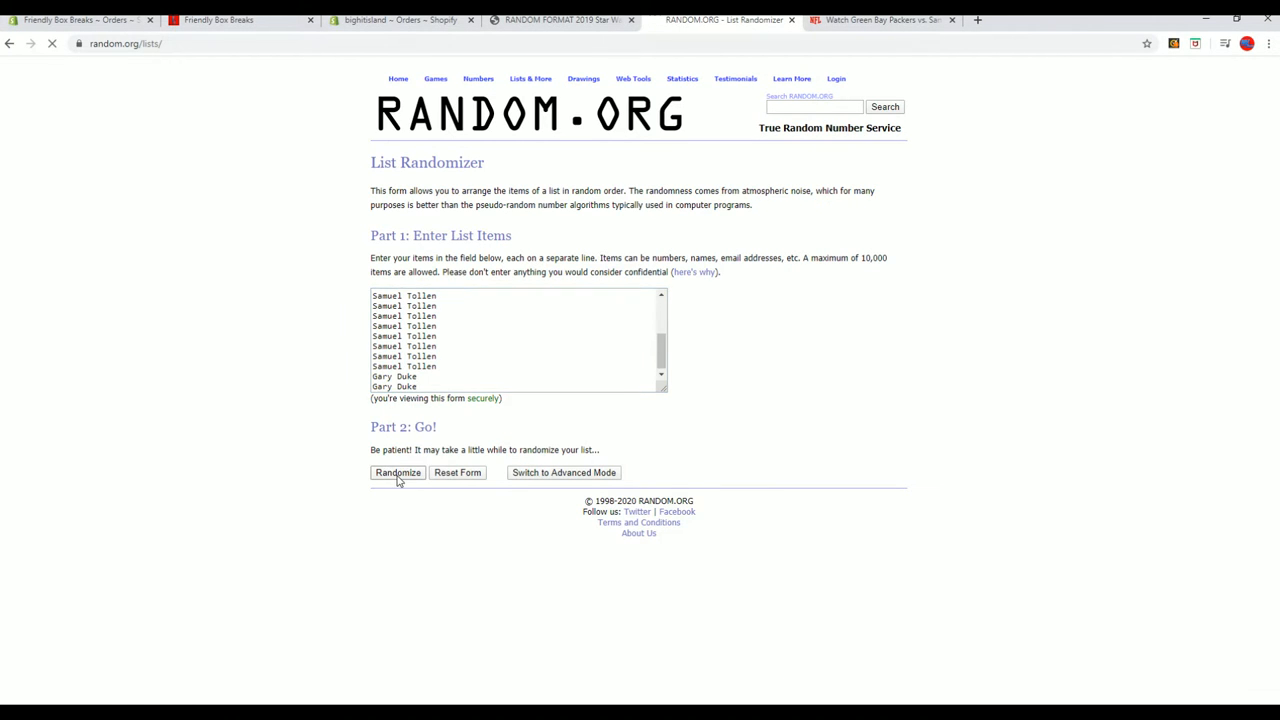
# Randomize the 20 participant names seven times and select the final shuffled order for copying
pyautogui.click(396, 472)
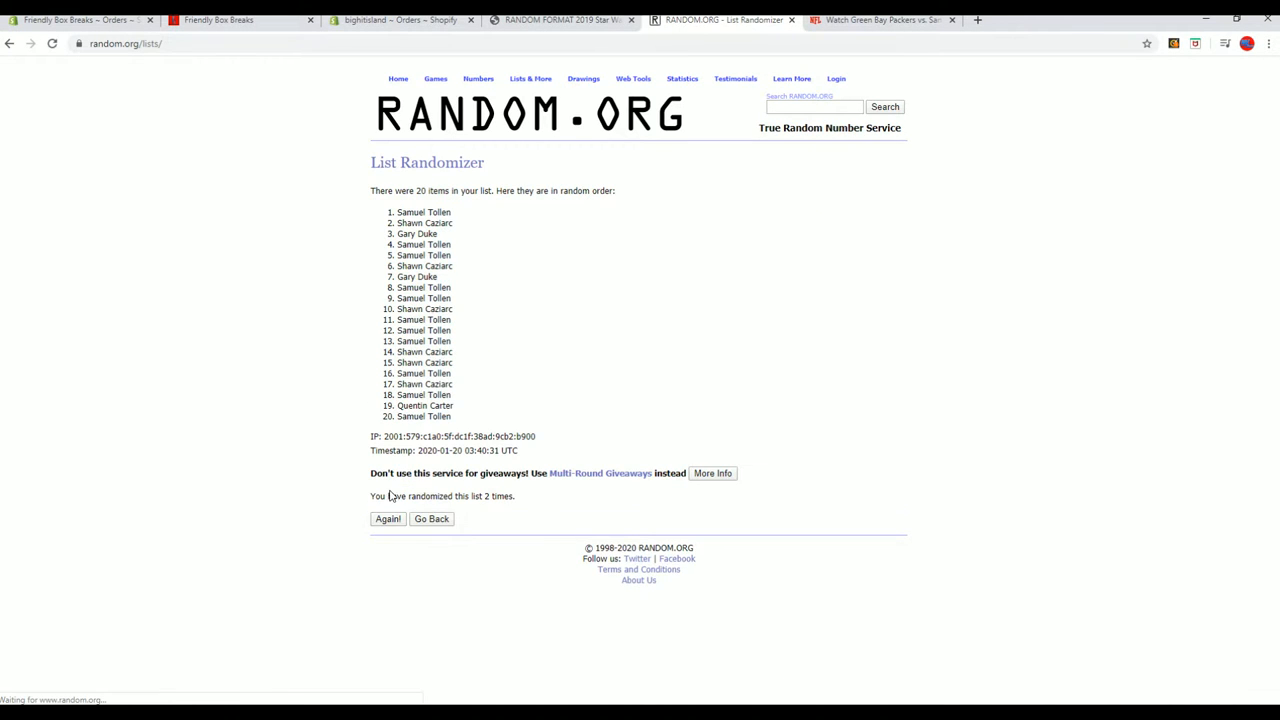
pyautogui.click(388, 518)
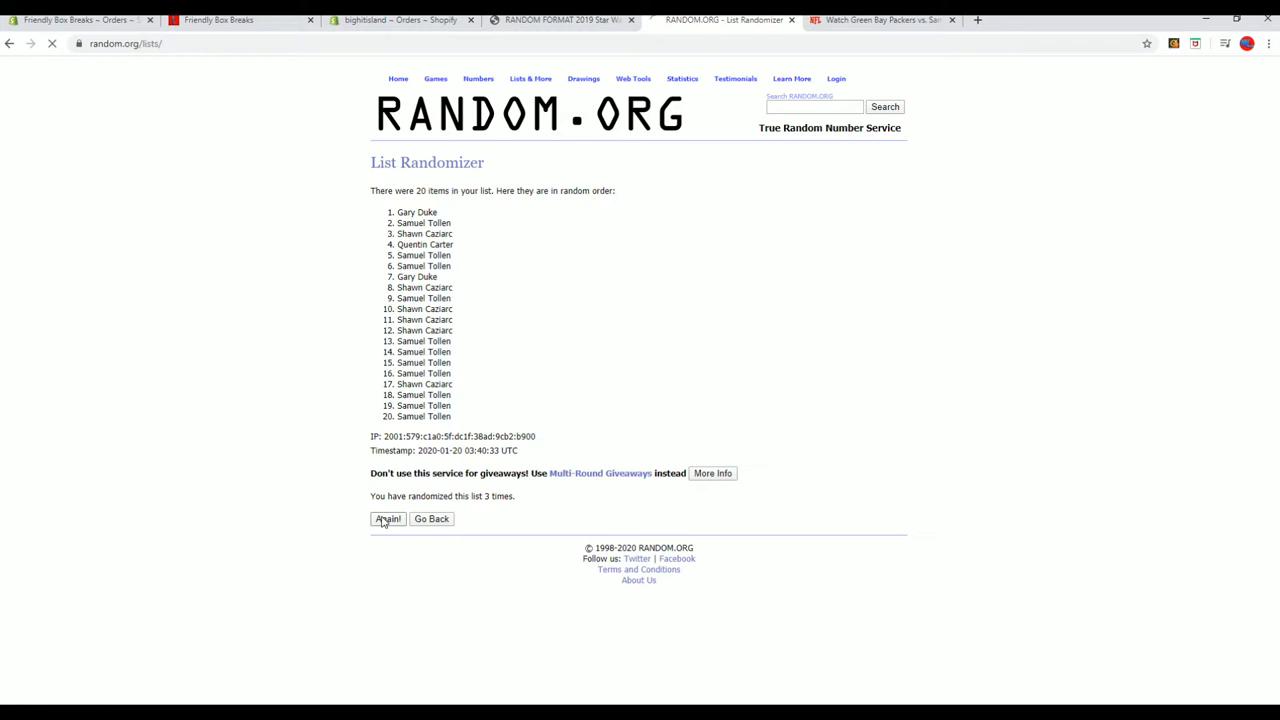
pyautogui.click(388, 518)
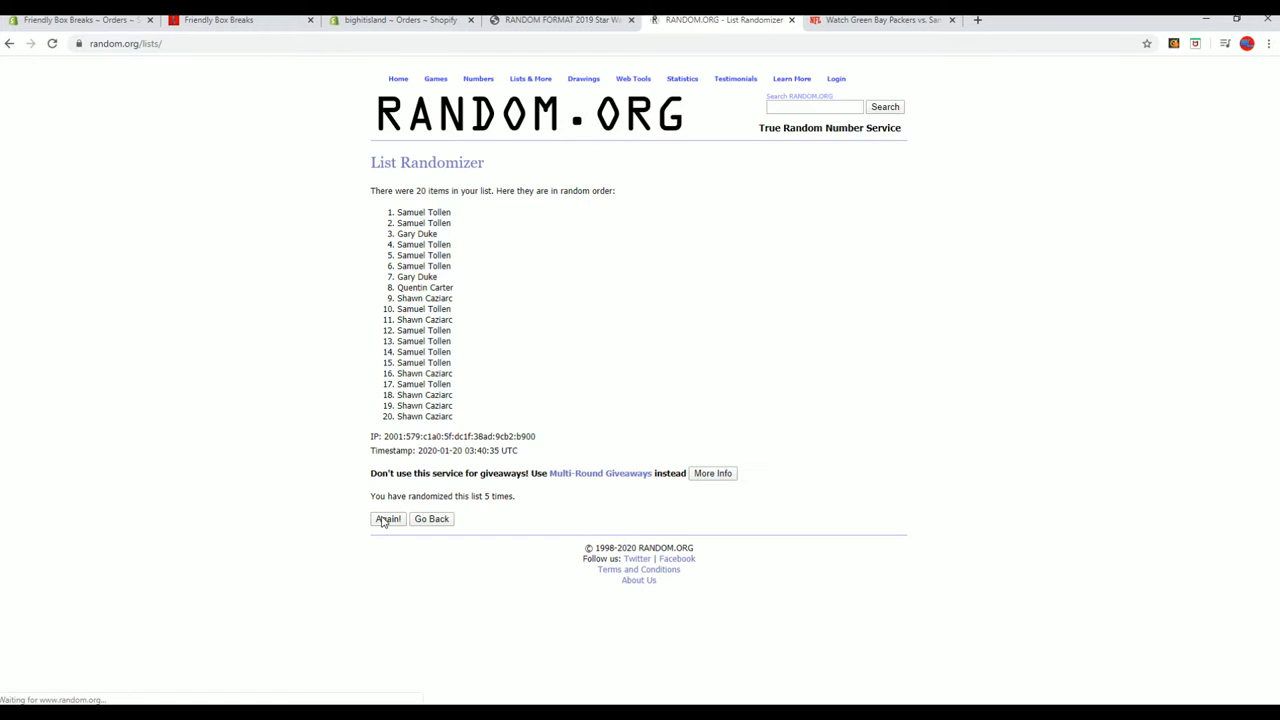
pyautogui.click(388, 518)
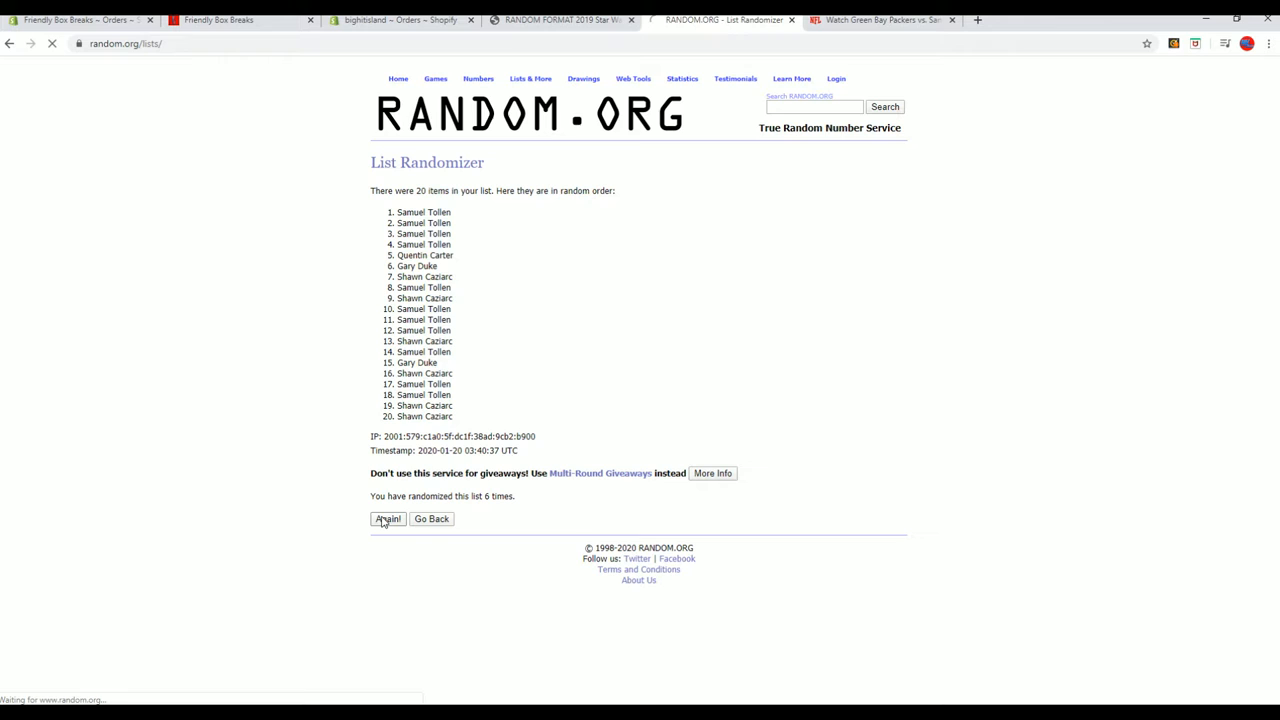
pyautogui.click(388, 518)
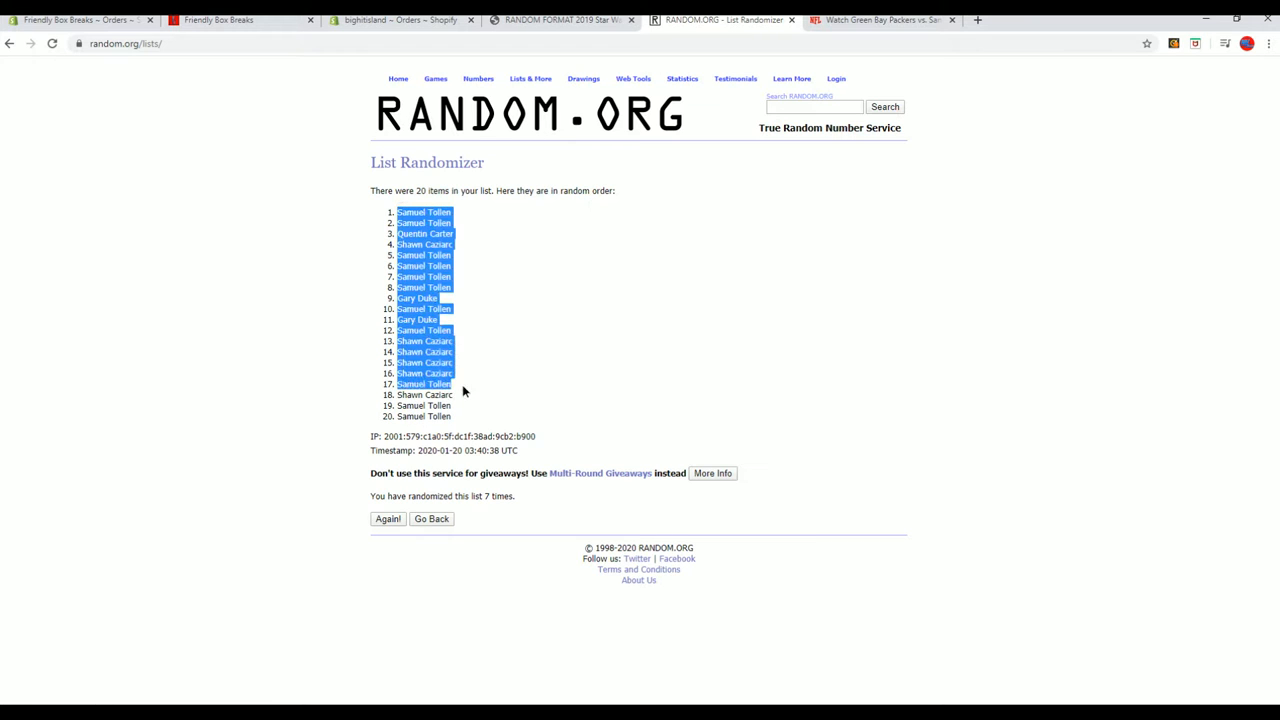
pyautogui.moveTo(452, 384); pyautogui.dragTo(452, 416)
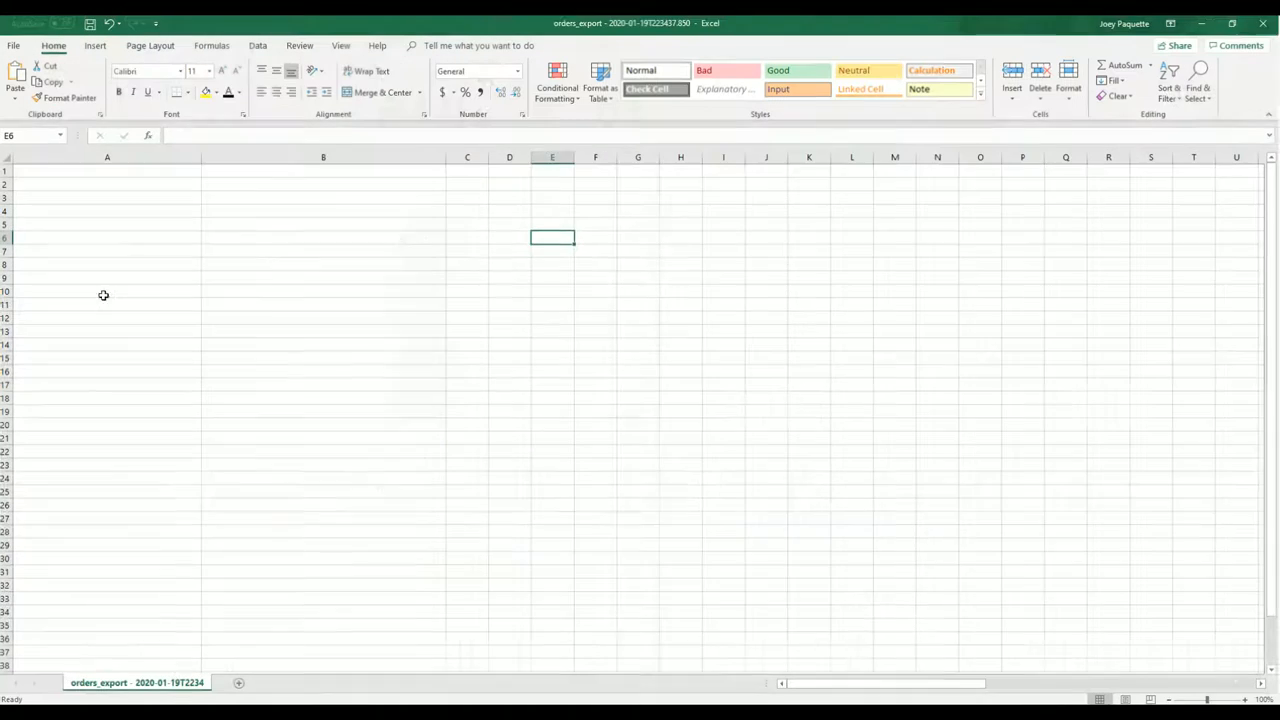
# Paste the 20 shuffled names into column A starting at A1 and widen the column to fit them
pyautogui.click(106, 168)
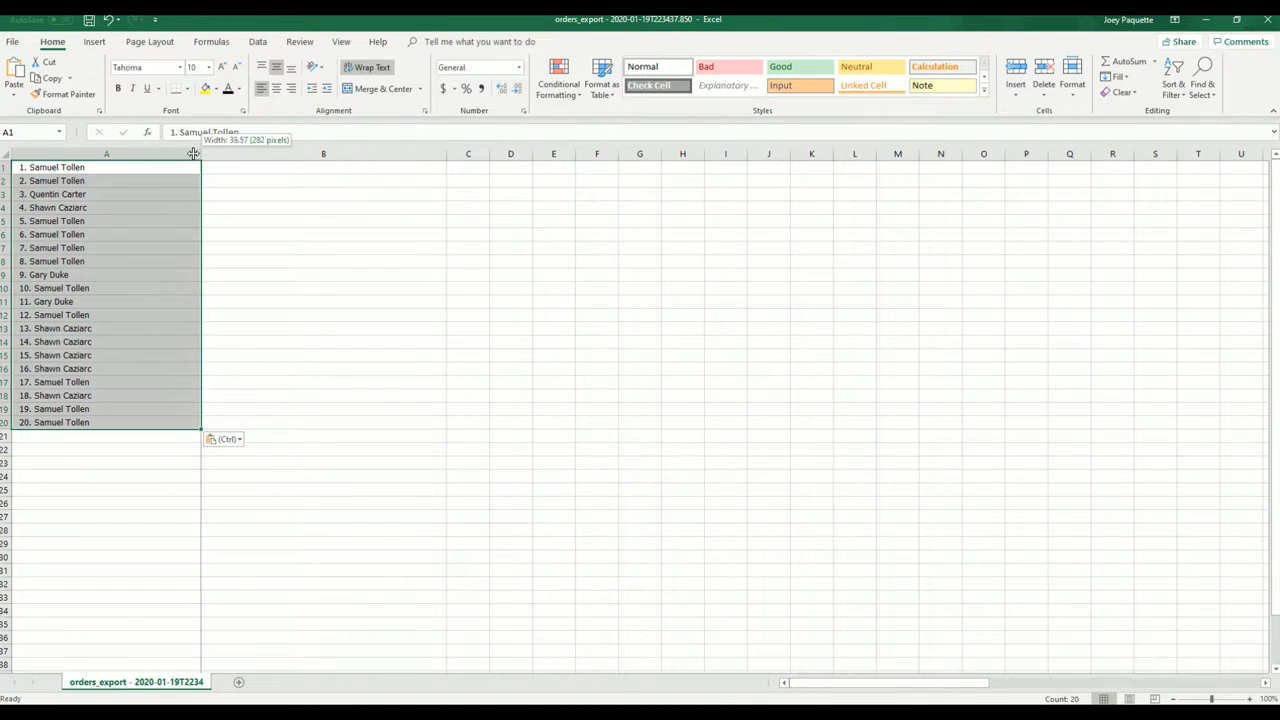
pyautogui.click(232, 168)
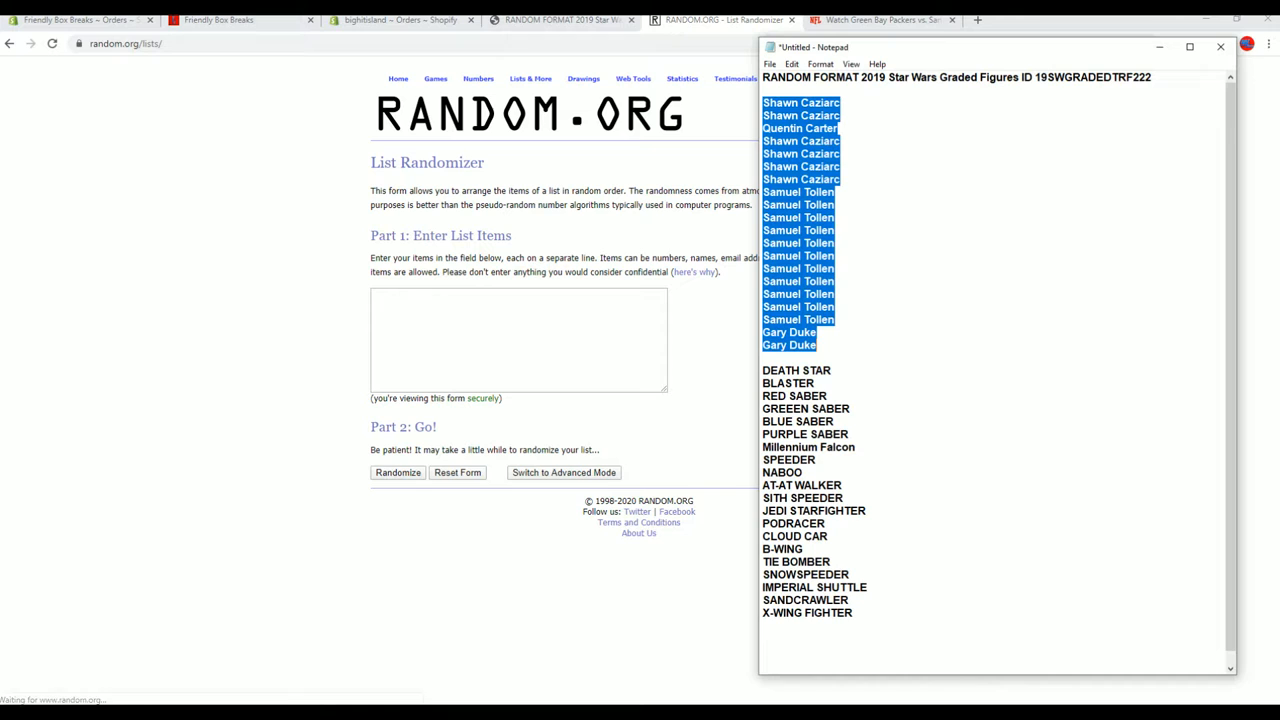
# Copy the 20 Star Wars vehicle and weapon items from Notepad into the List Items field
pyautogui.click(792, 362)
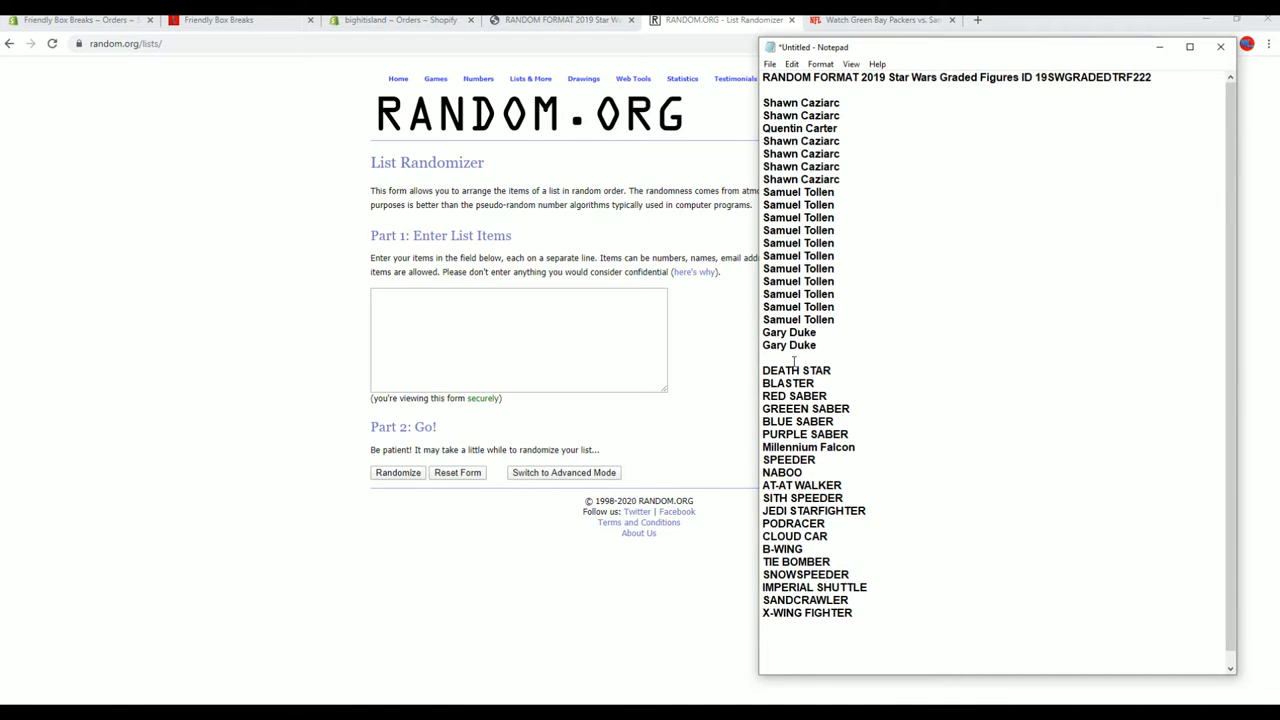
pyautogui.rightClick(810, 490)
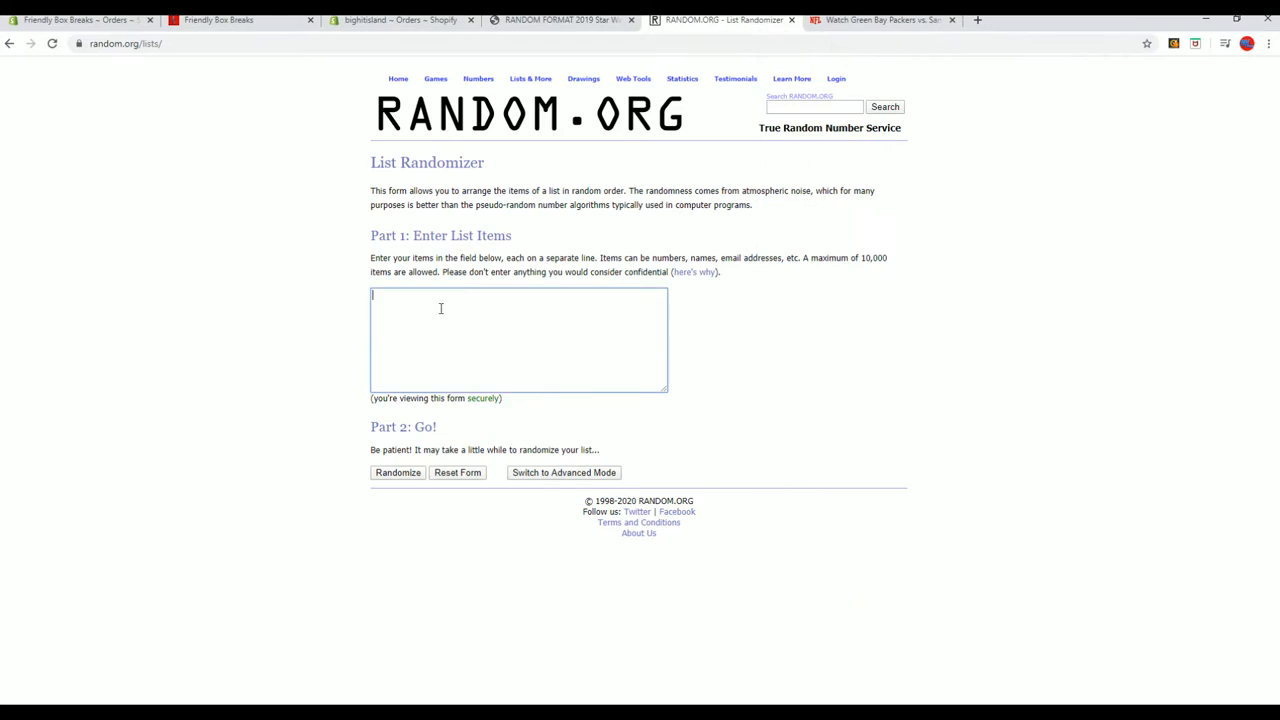
pyautogui.click(396, 472)
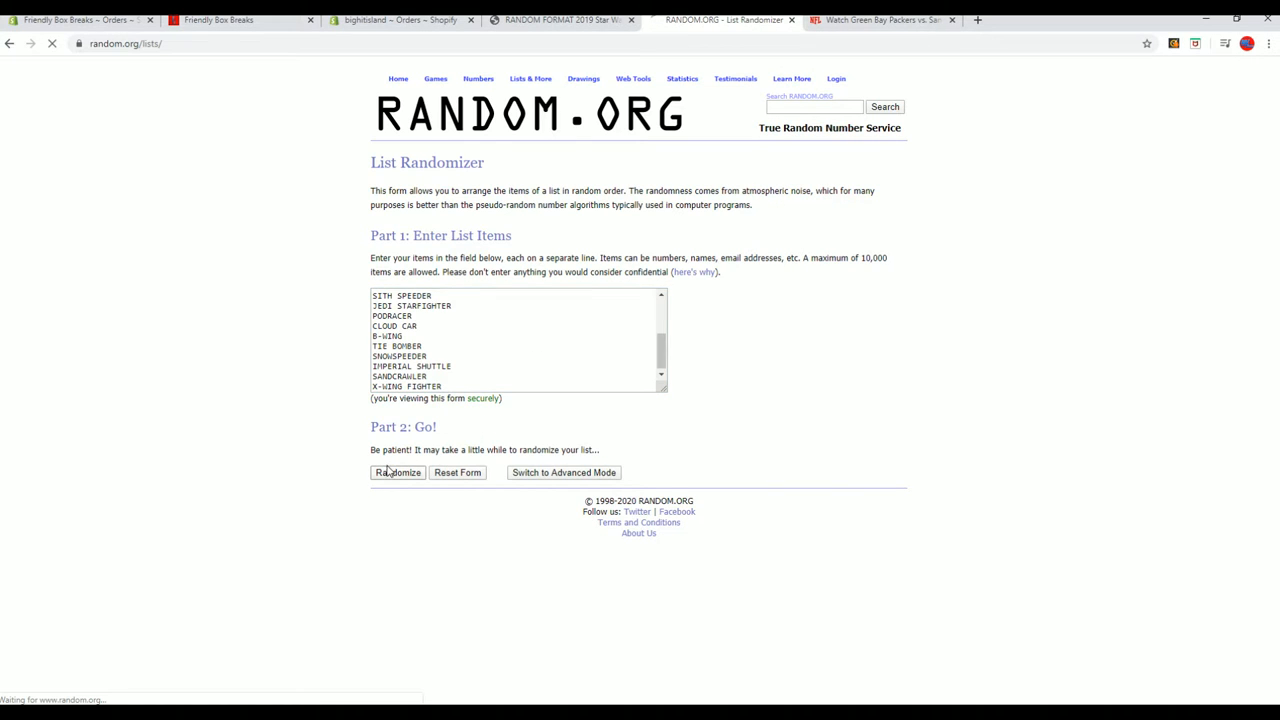
# Randomize the item list seven times and select the final shuffled order for copying
pyautogui.click(396, 472)
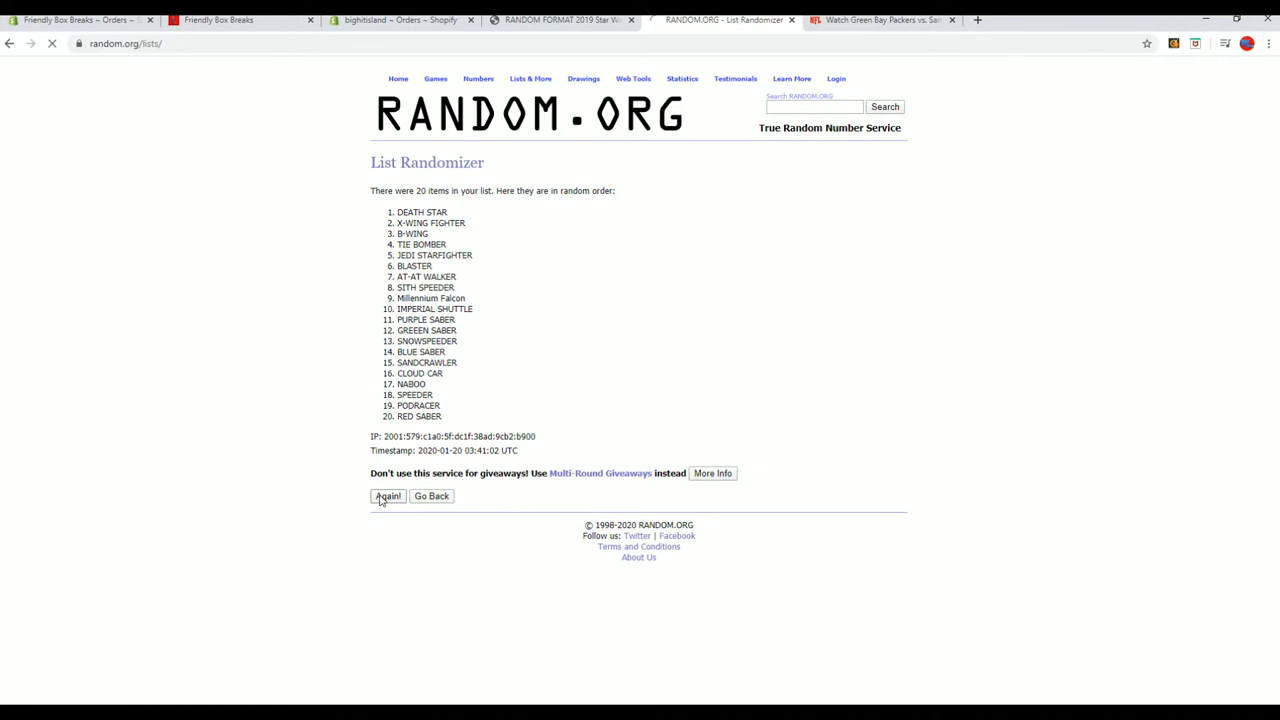
pyautogui.click(388, 496)
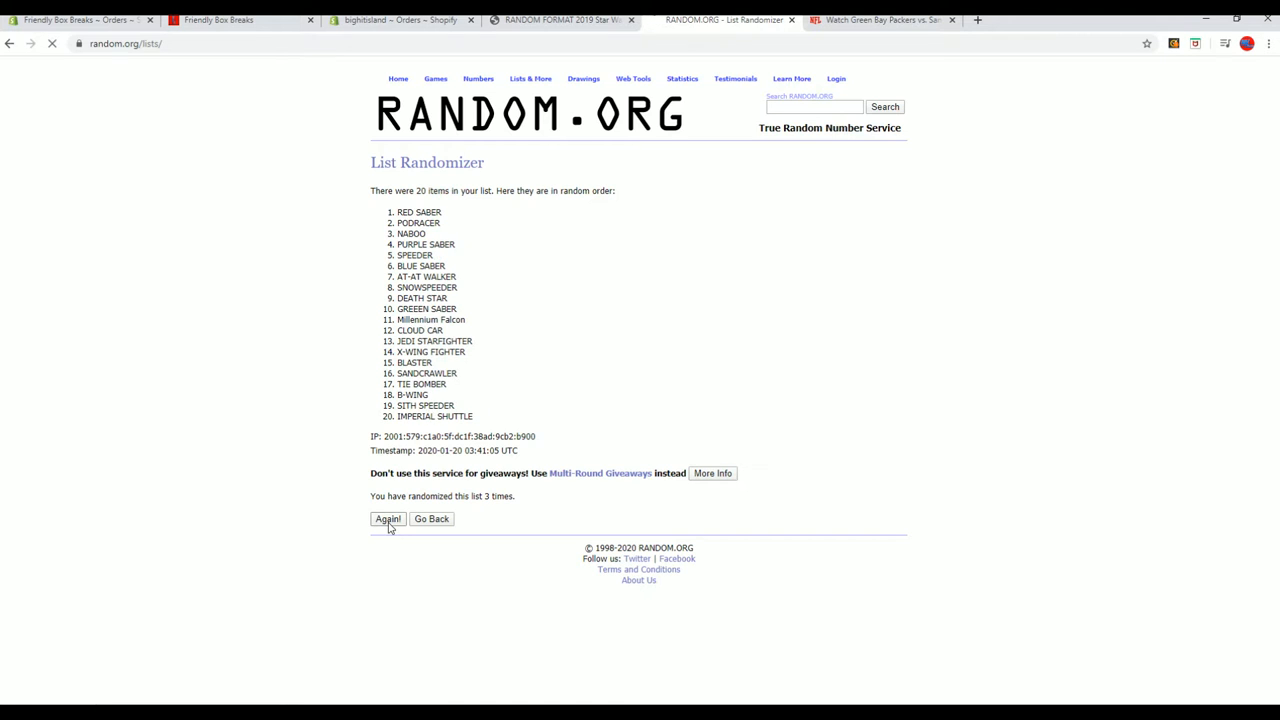
pyautogui.click(388, 518)
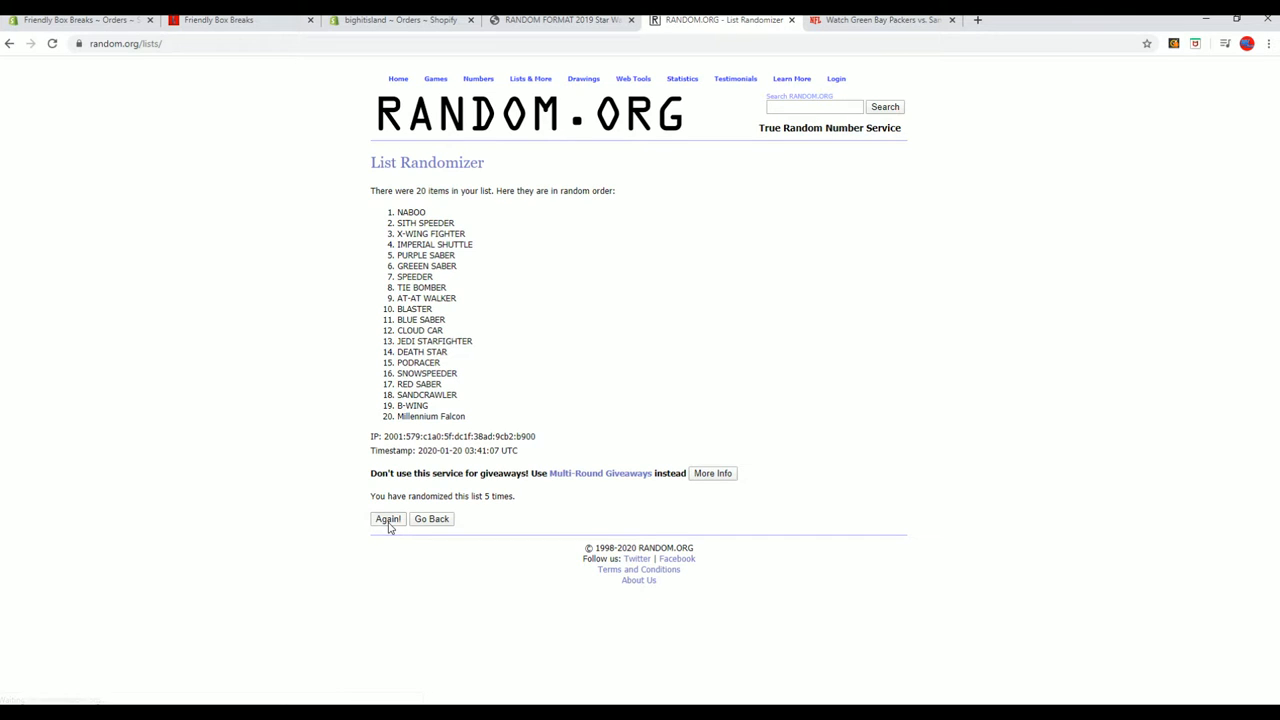
pyautogui.click(388, 518)
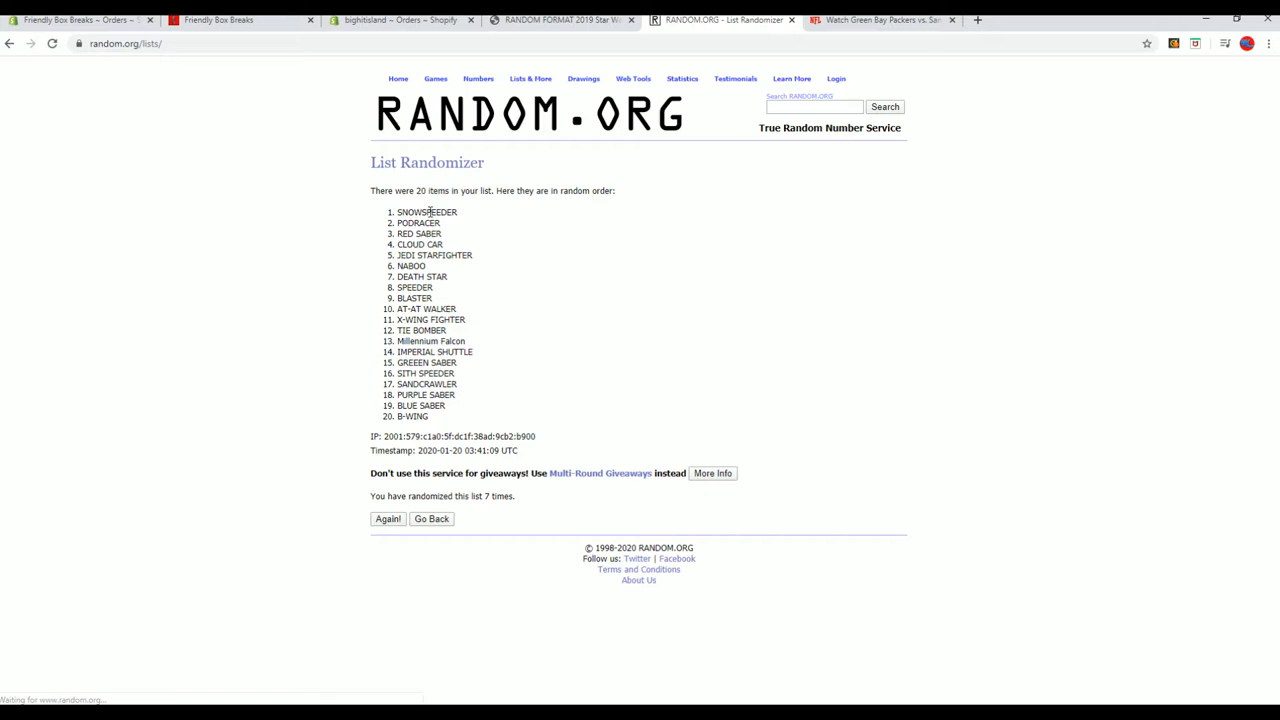
pyautogui.moveTo(396, 212); pyautogui.dragTo(460, 416)
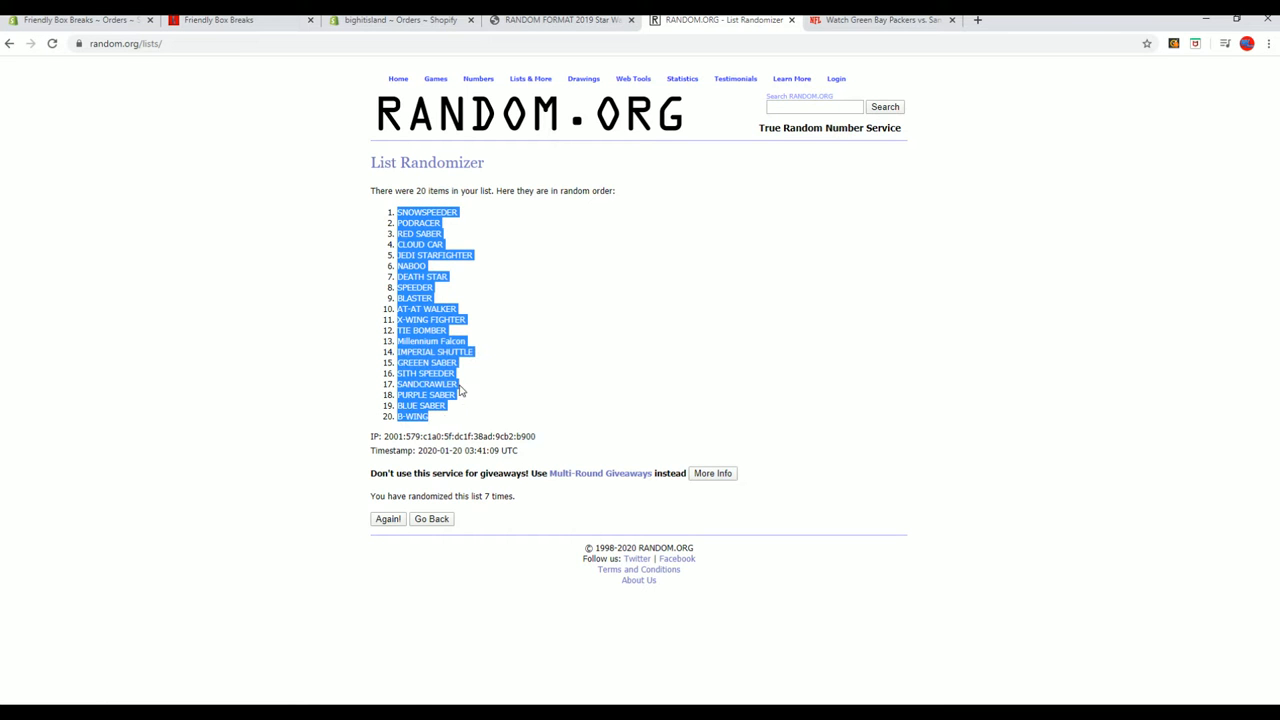